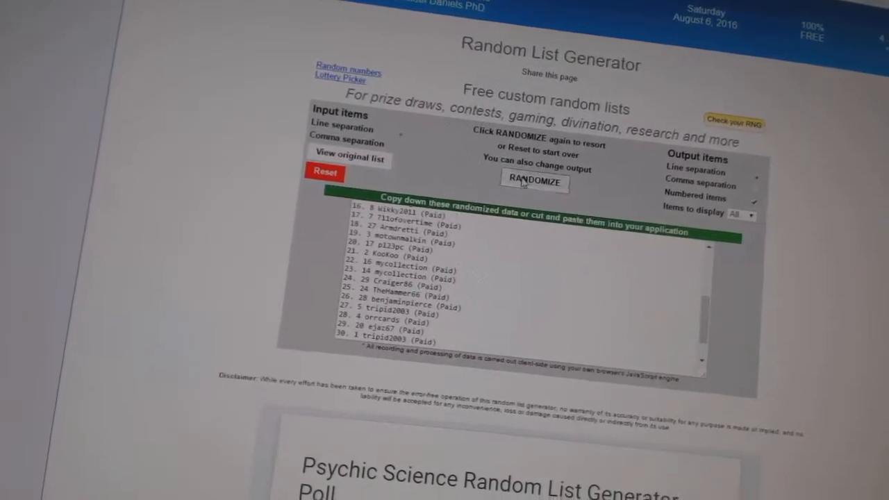
# Step: Copy the shuffled participant list and randomize the sports team names in its place
pyautogui.click(534, 180)
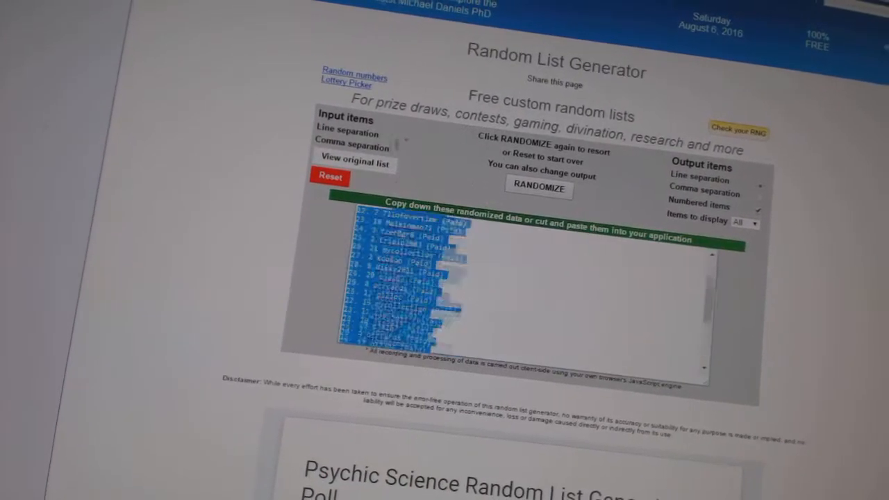
pyautogui.rightClick(416, 292)
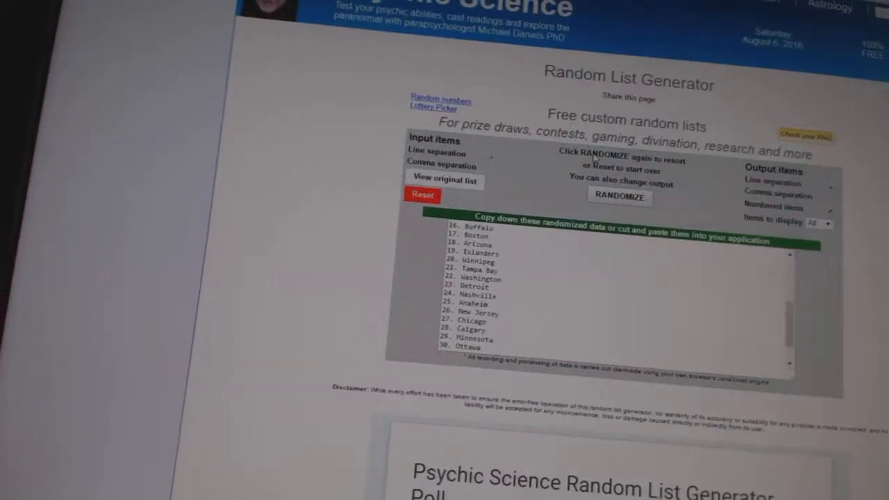
# Step: Reshuffle the team names into a new random order and copy the randomized list
pyautogui.click(618, 196)
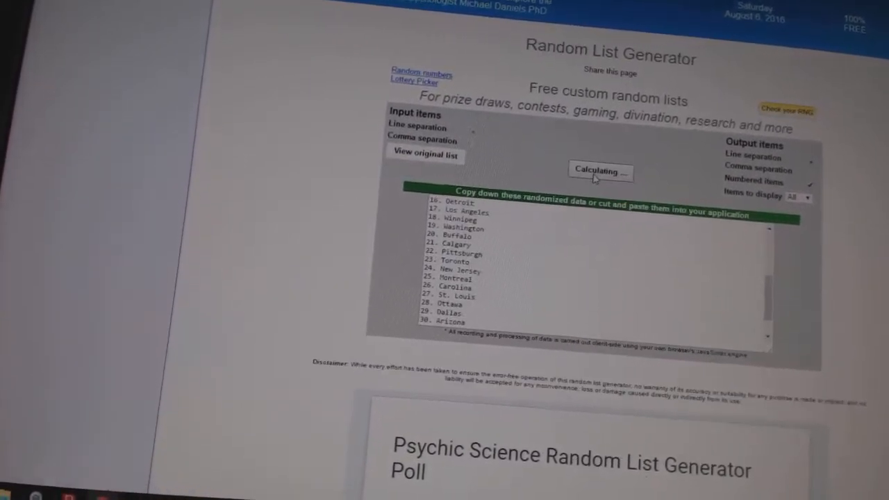
pyautogui.click(599, 172)
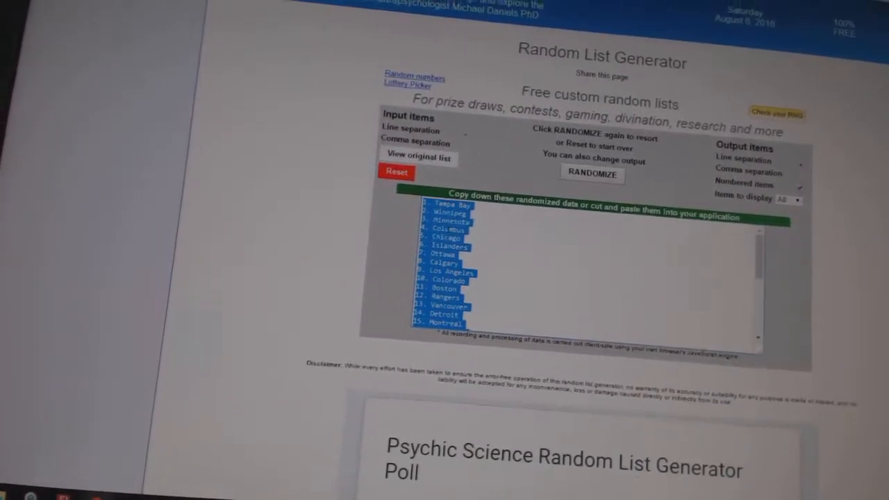
pyautogui.rightClick(461, 256)
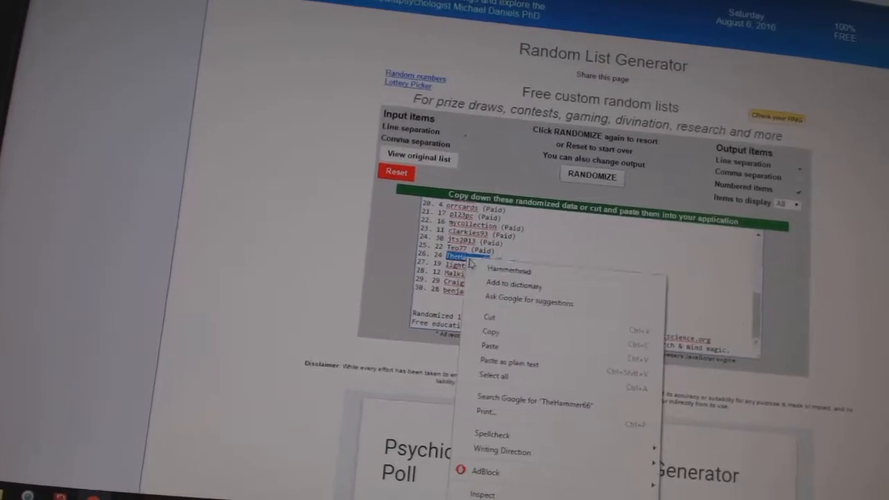